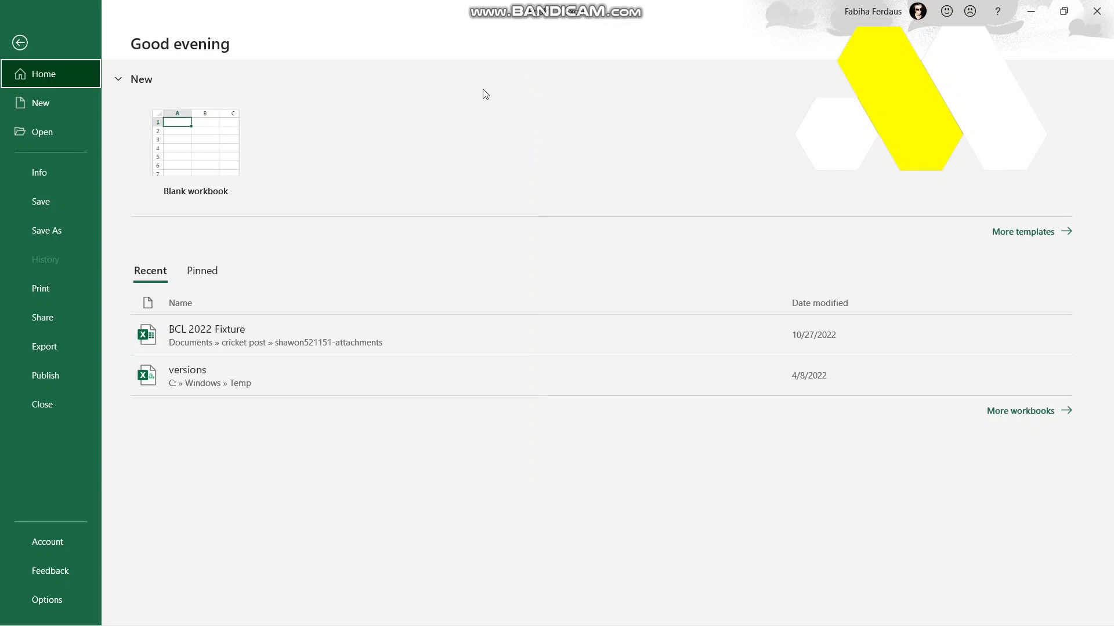
pyautogui.moveTo(482, 104)
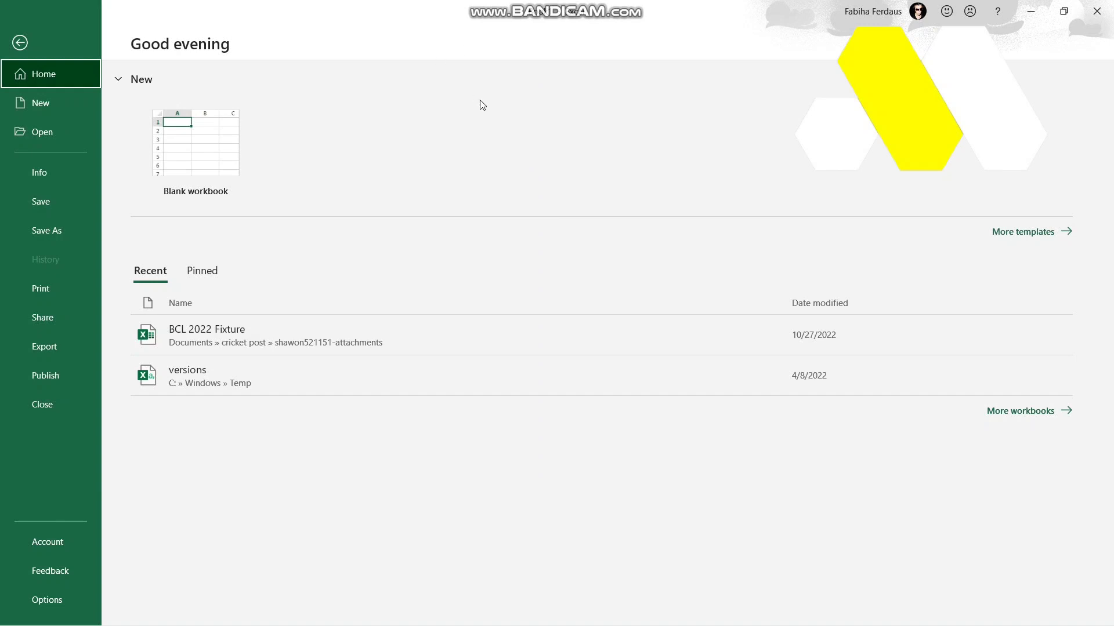
# - Create a blank workbook and enter 'fugakgfk' in cell A1
pyautogui.click(195, 143)
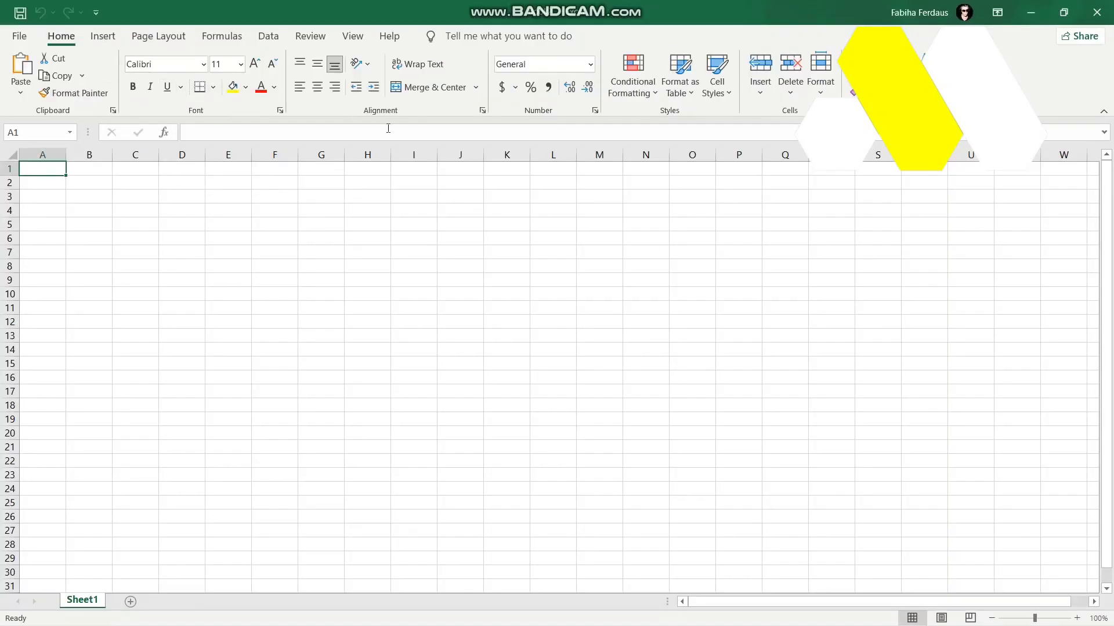
pyautogui.moveTo(39, 192)
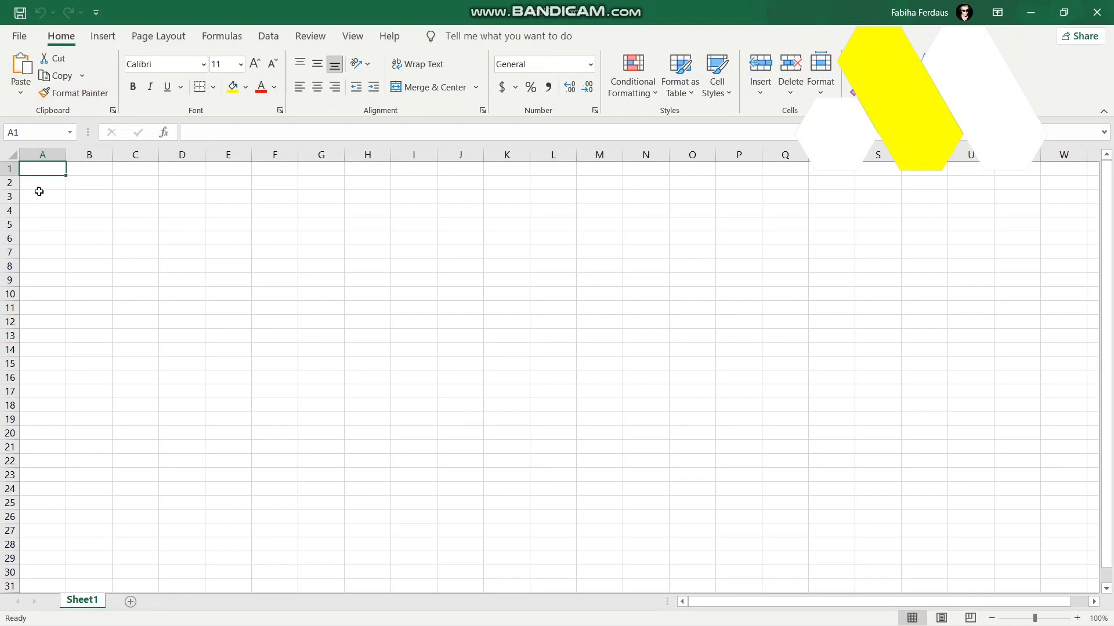
pyautogui.write('fugakgfka')
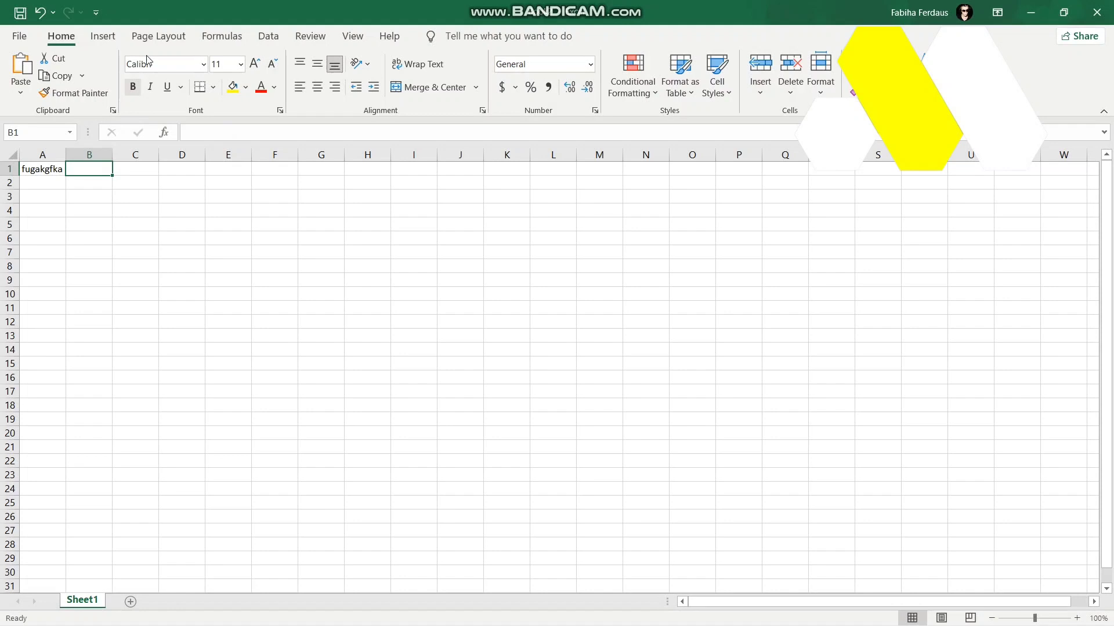
# - Show the picture source options from the Insert ribbon's Pictures dropdown
pyautogui.click(102, 36)
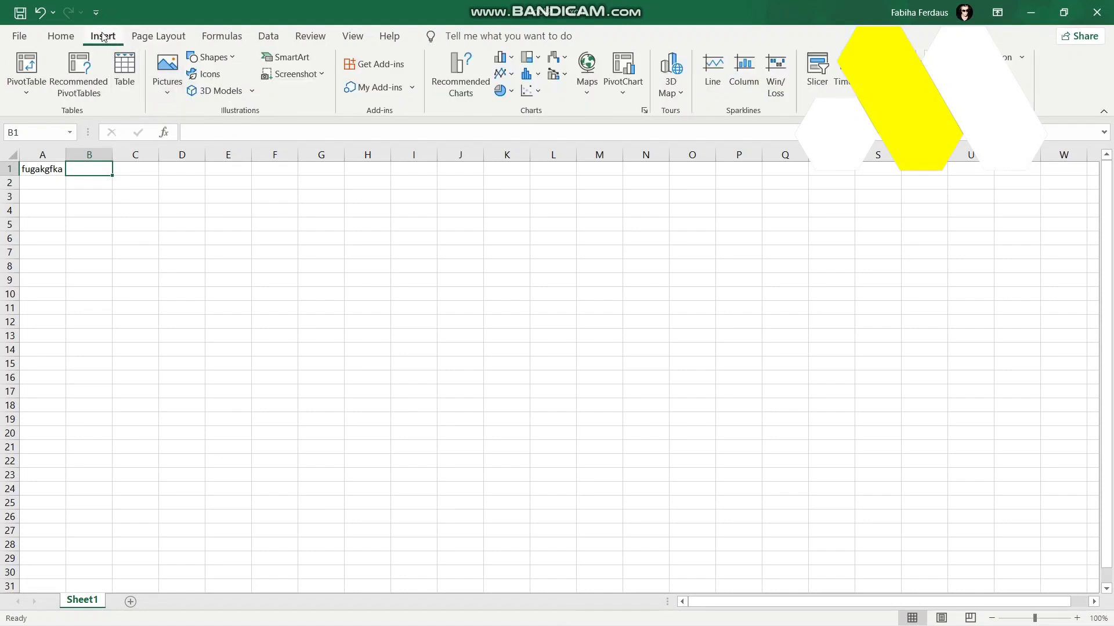
pyautogui.click(168, 66)
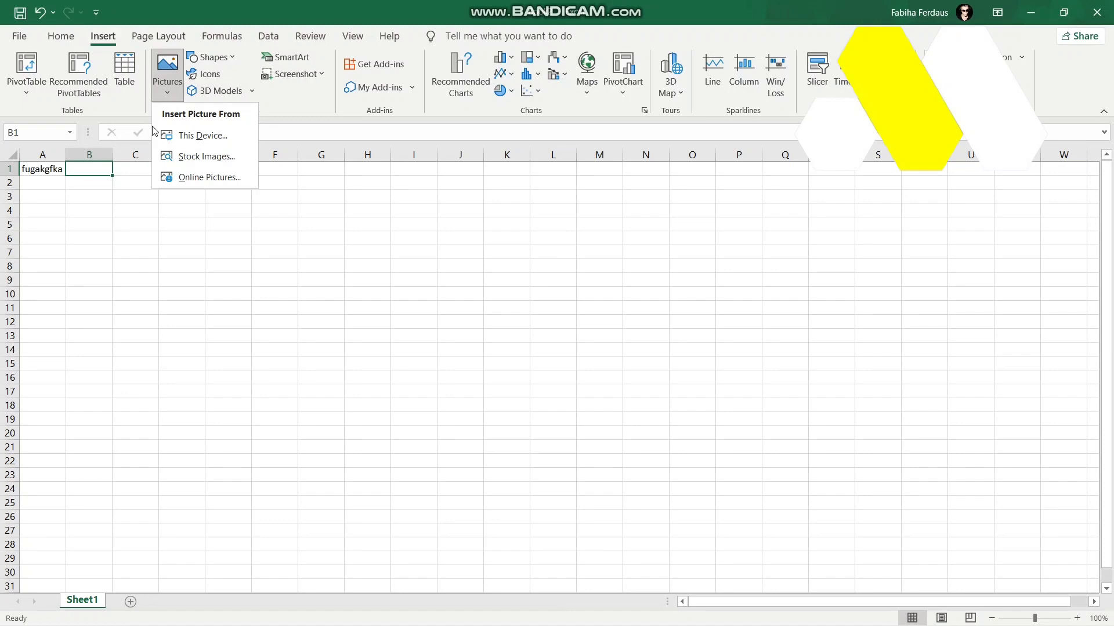
pyautogui.moveTo(204, 136)
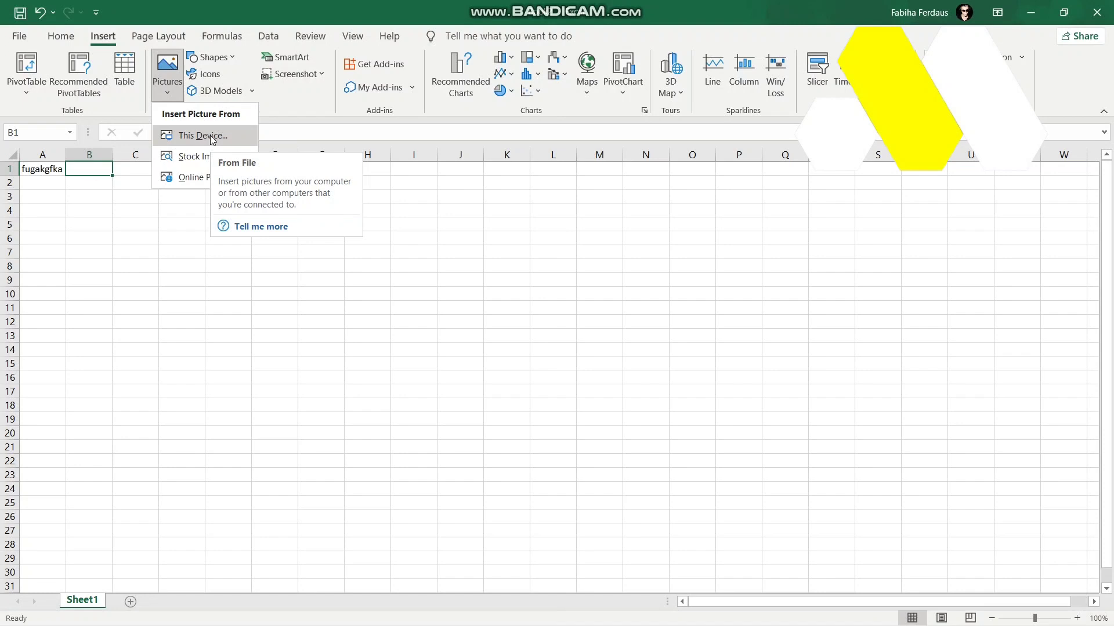
pyautogui.moveTo(169, 156)
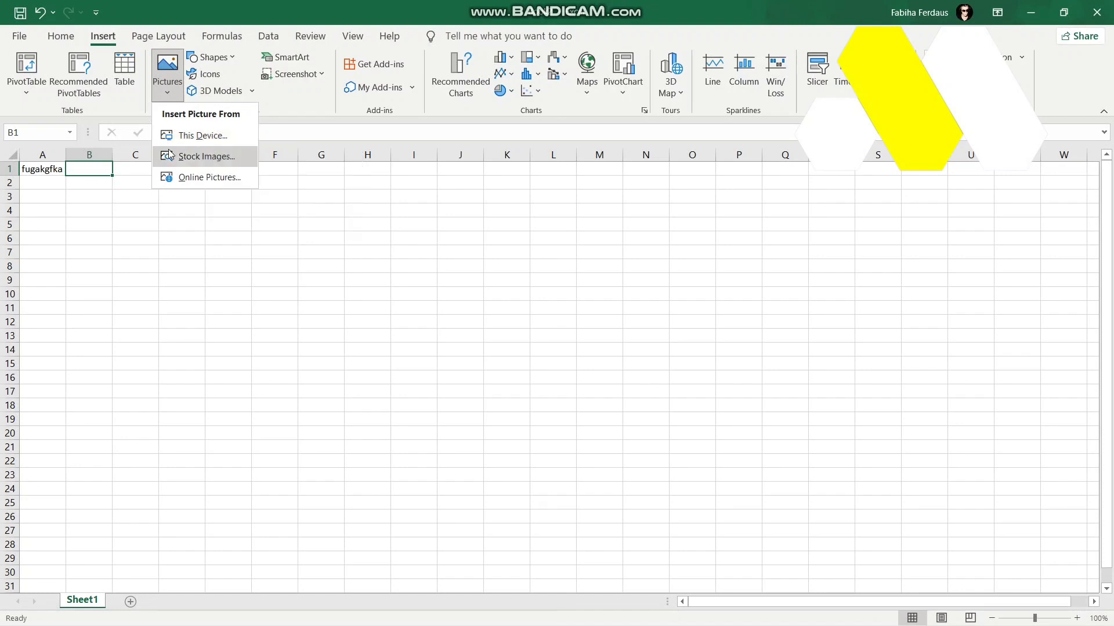
pyautogui.moveTo(200, 156)
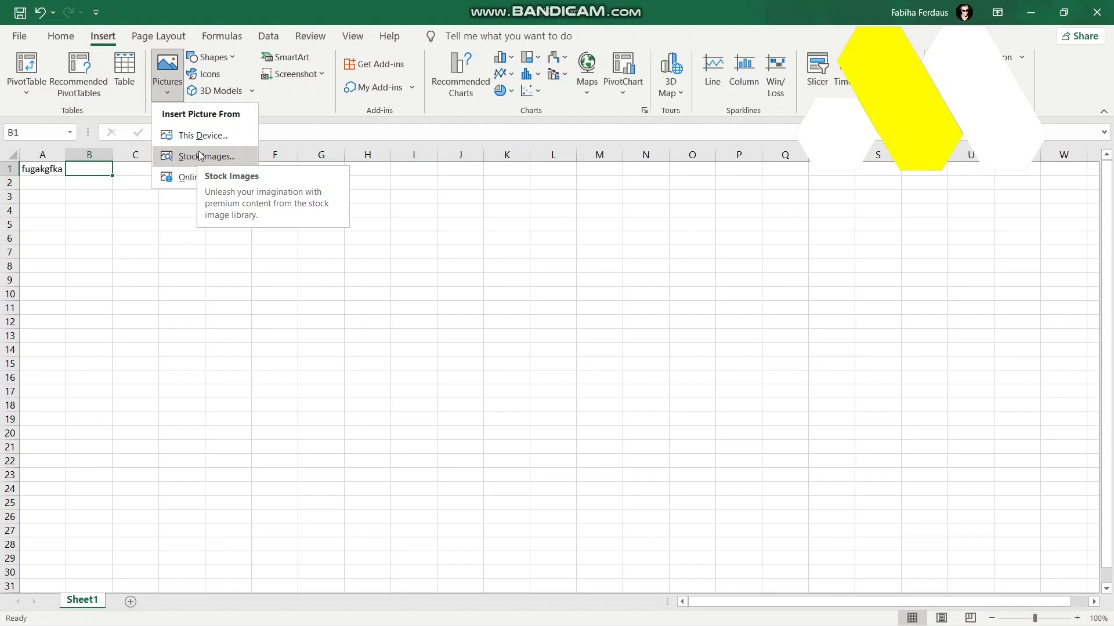
pyautogui.moveTo(197, 180)
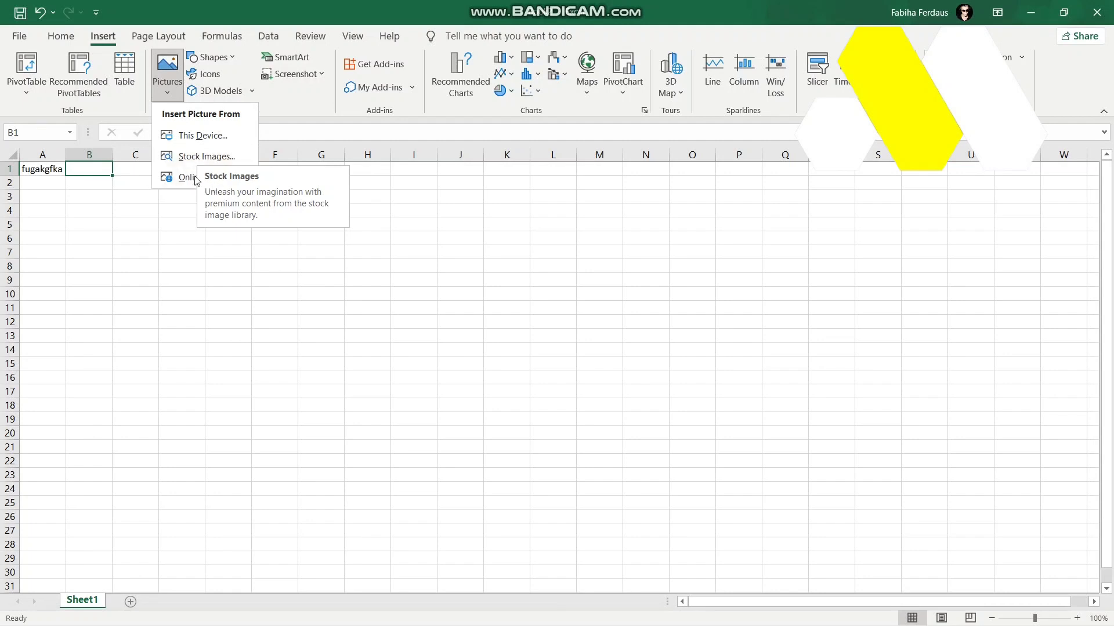
# - Insert the orange-and-yellow parrot photo from the Online Pictures Birds category
pyautogui.click(186, 178)
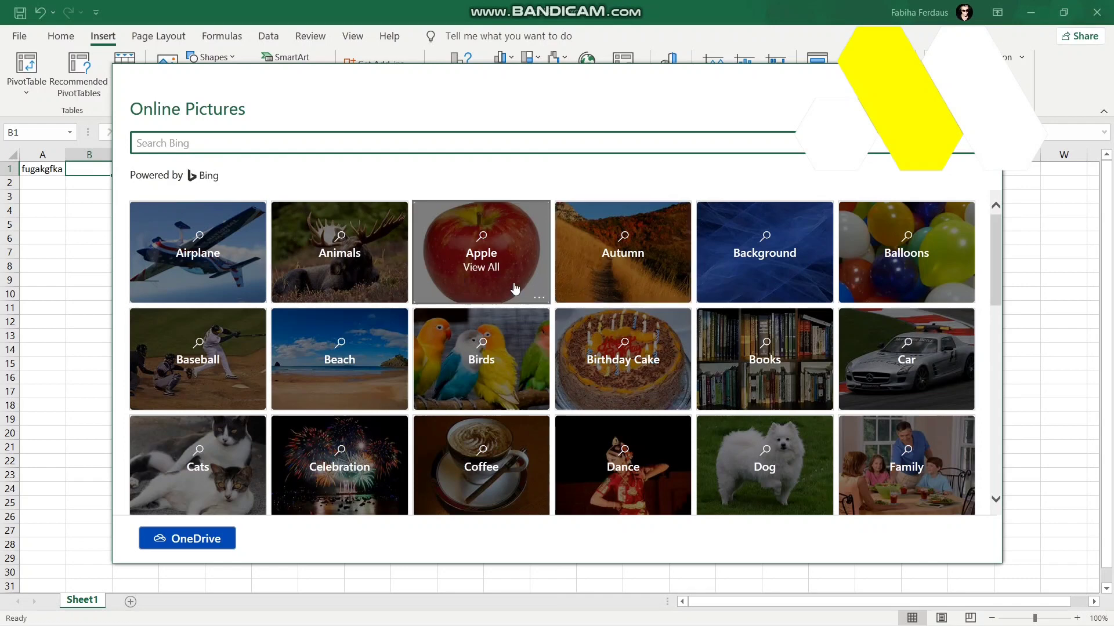
pyautogui.click(481, 359)
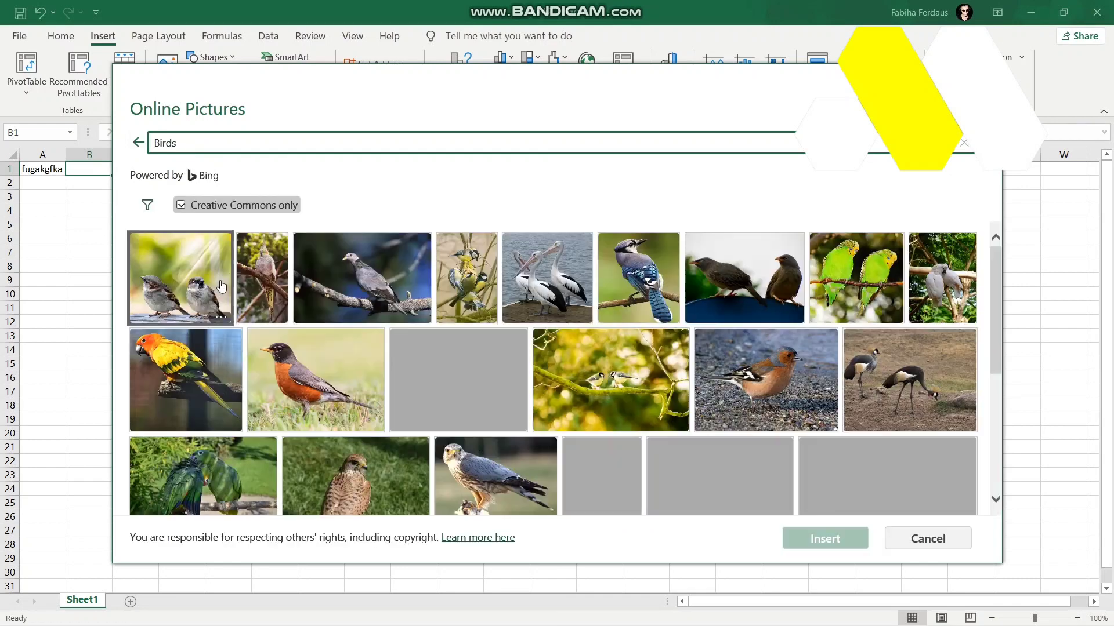
pyautogui.click(185, 380)
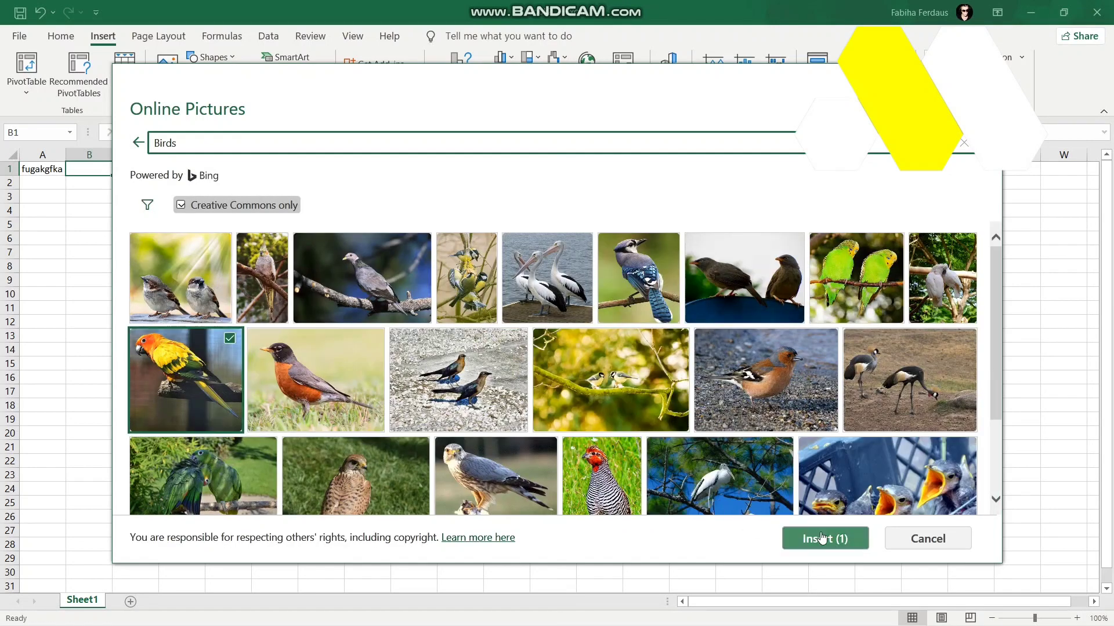
pyautogui.click(825, 538)
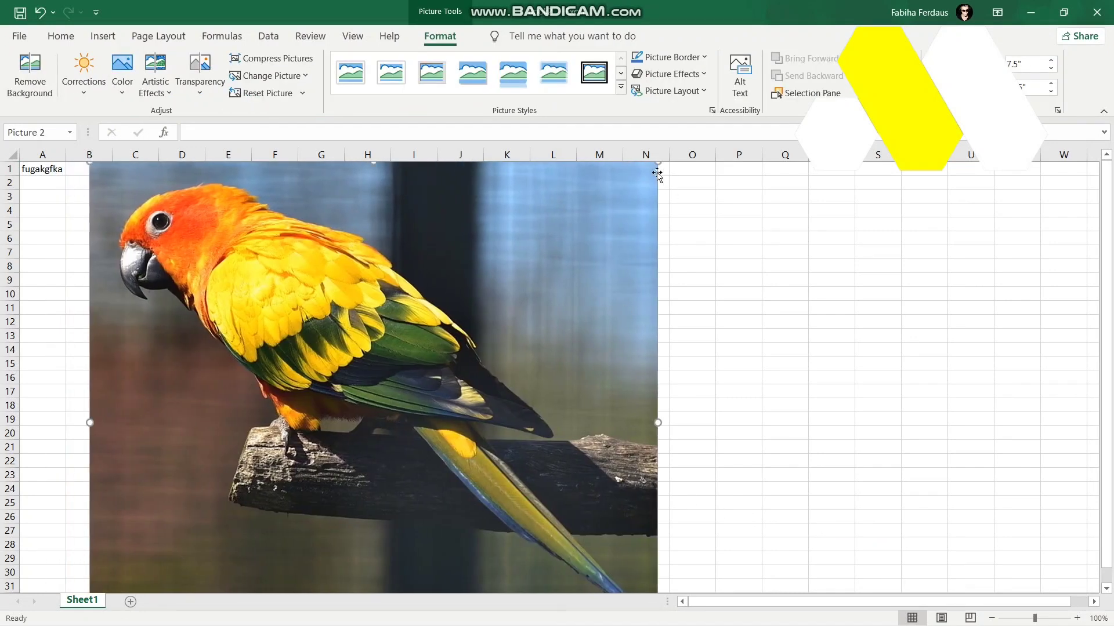
# - Shrink the parrot picture to a thumbnail and move it near cell D10
pyautogui.moveTo(657, 165); pyautogui.dragTo(358, 436)
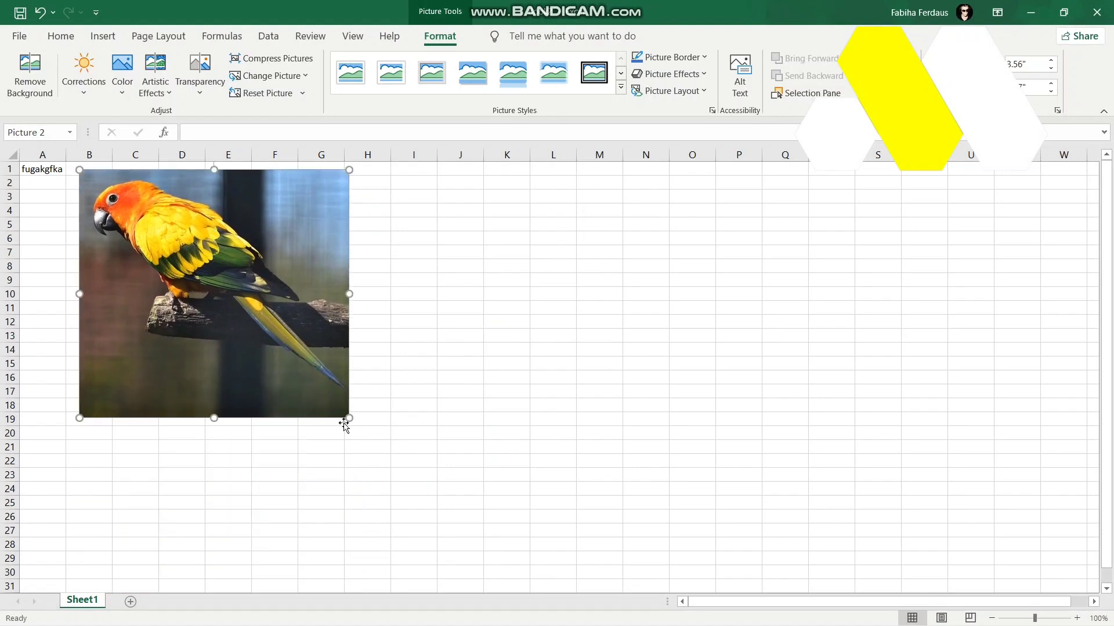
pyautogui.moveTo(348, 418); pyautogui.dragTo(78, 221)
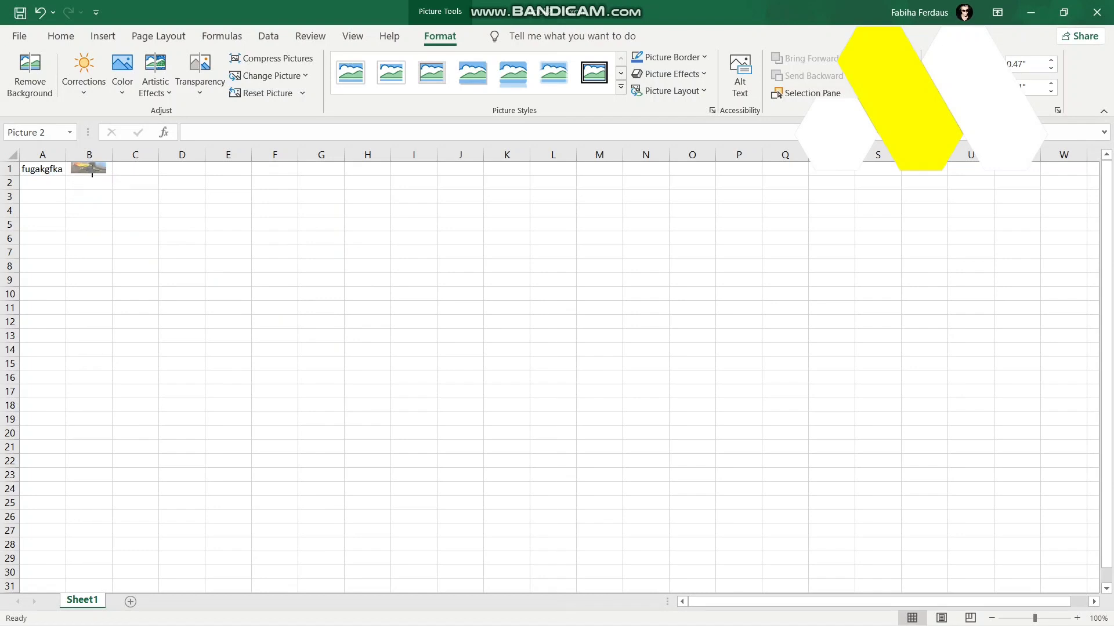
pyautogui.moveTo(88, 168); pyautogui.dragTo(212, 297)
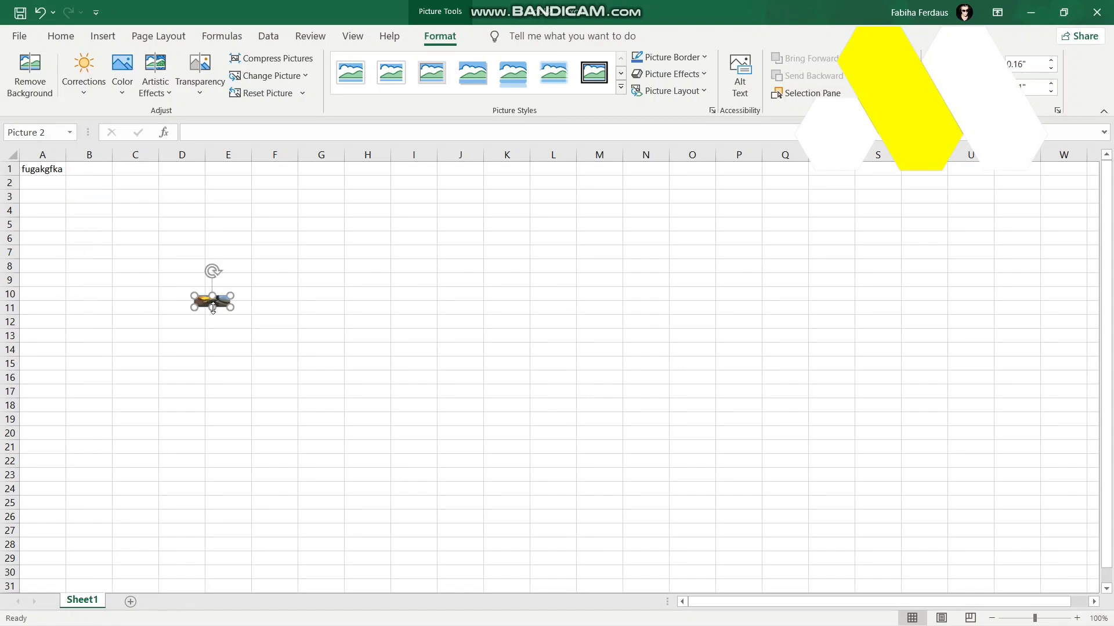
# - Stretch the picture to span rows 3 to 29 and columns D to O
pyautogui.moveTo(212, 306); pyautogui.dragTo(212, 557)
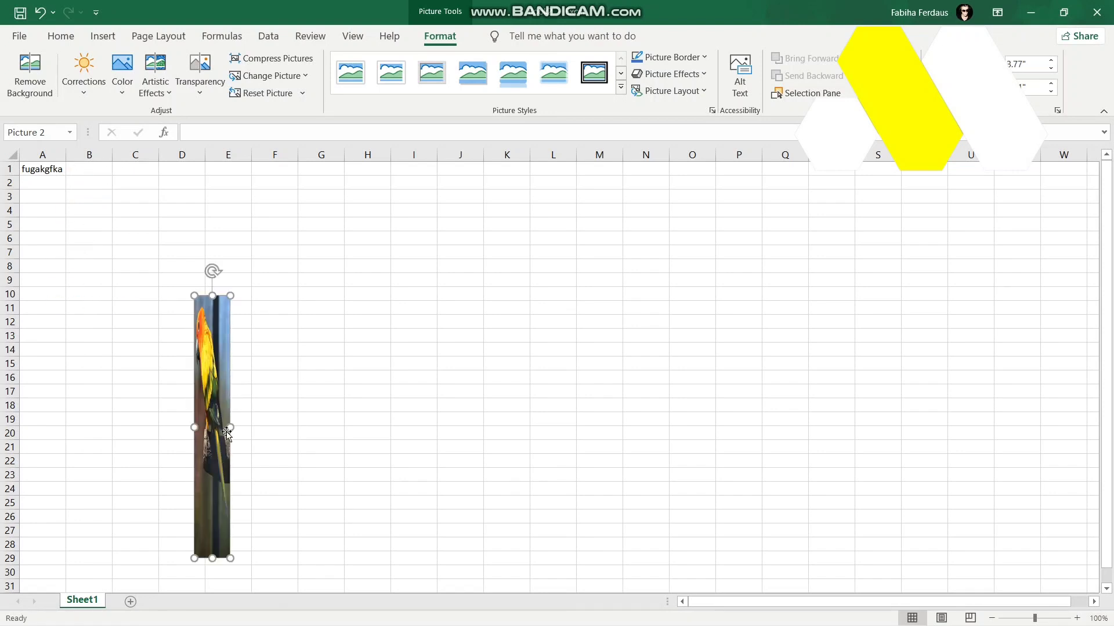
pyautogui.moveTo(228, 427); pyautogui.dragTo(905, 427)
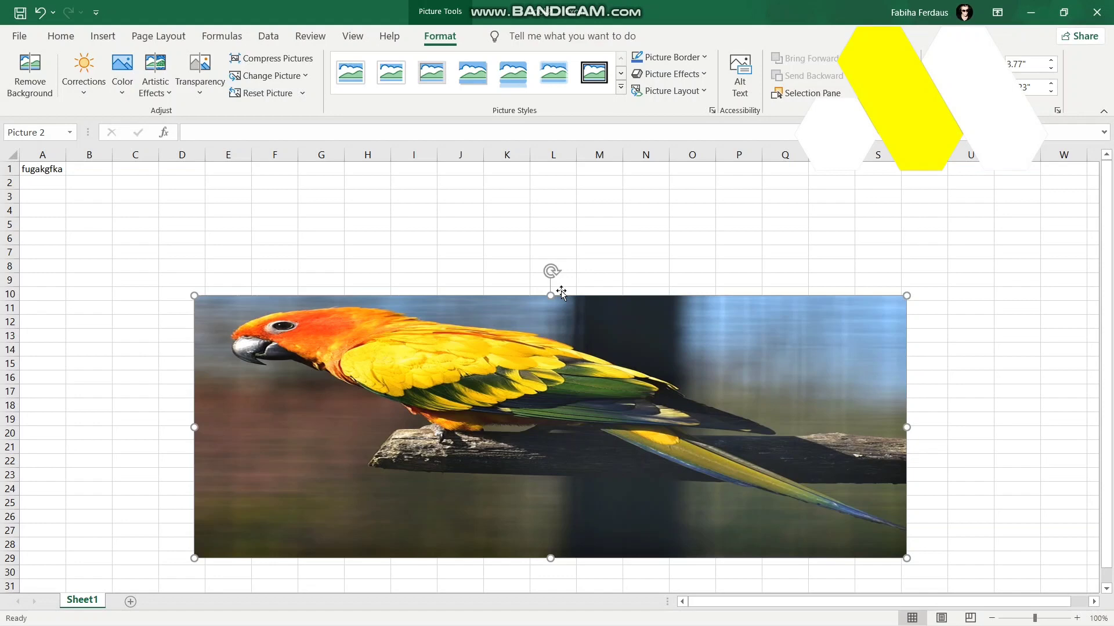
pyautogui.moveTo(550, 296); pyautogui.dragTo(550, 190)
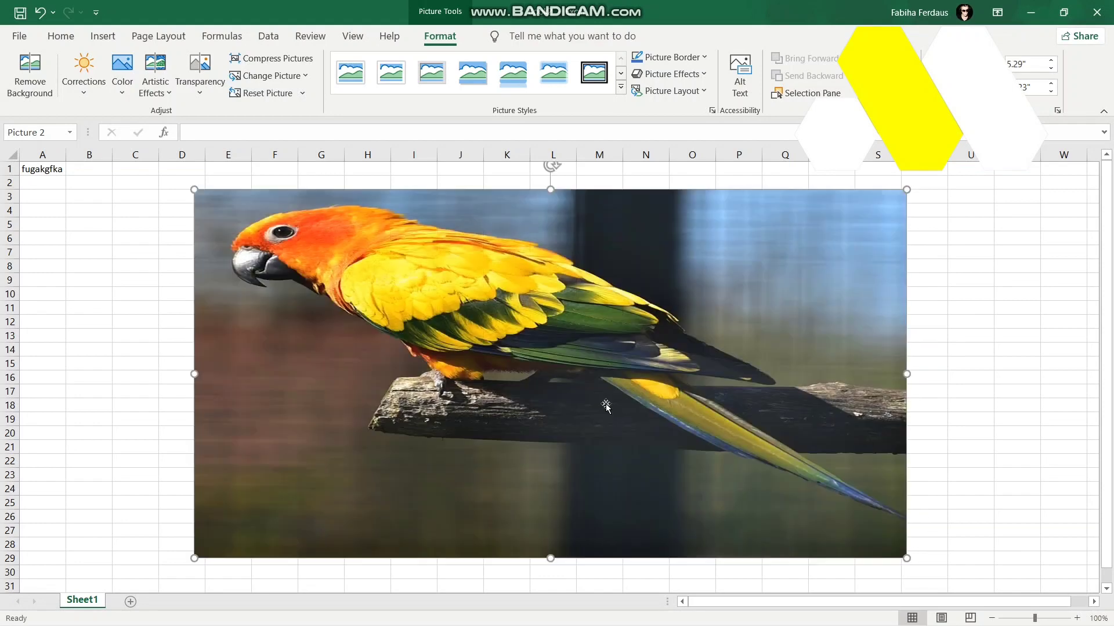